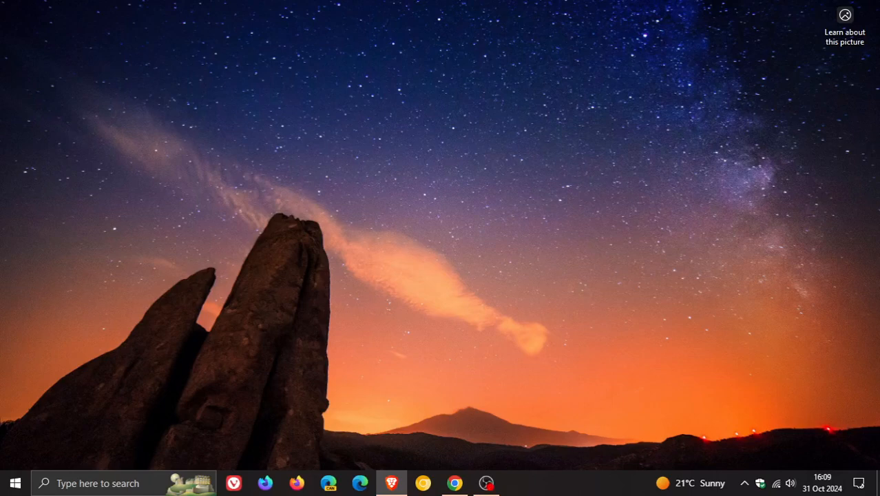
{"action": "mouse_move", "coordinate": [510, 274]}
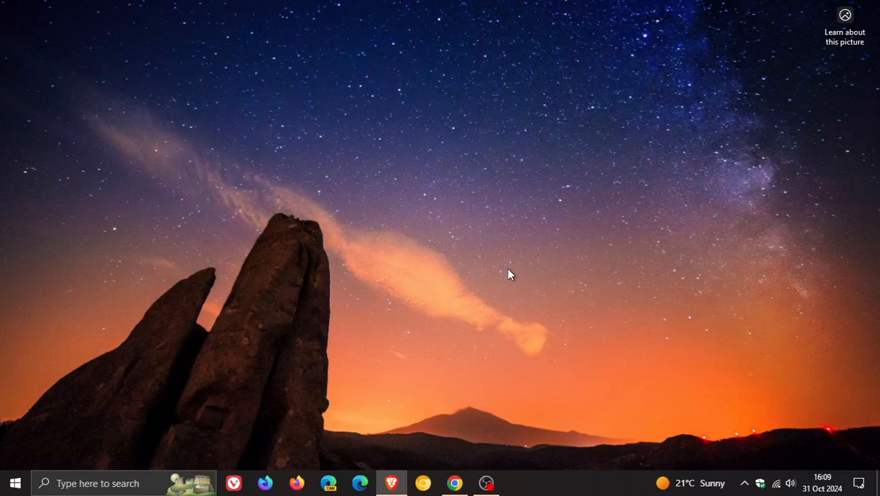
{"action": "mouse_move", "coordinate": [557, 220]}
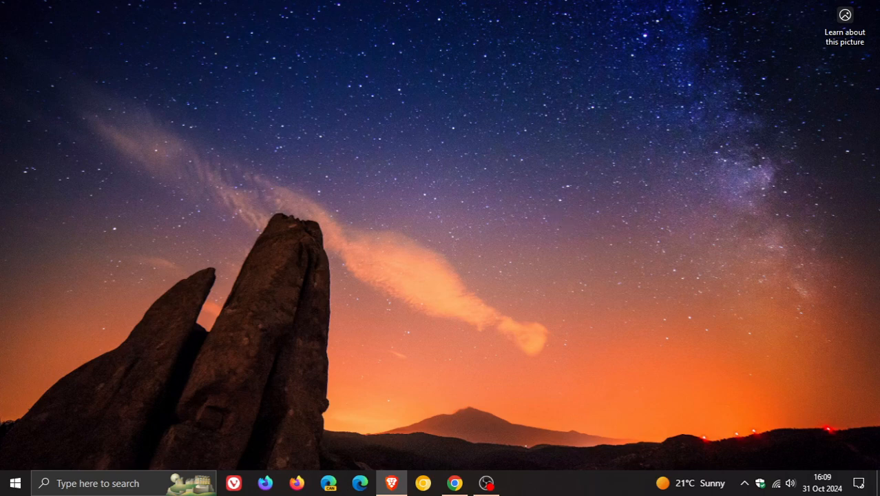
{"action": "mouse_move", "coordinate": [481, 239]}
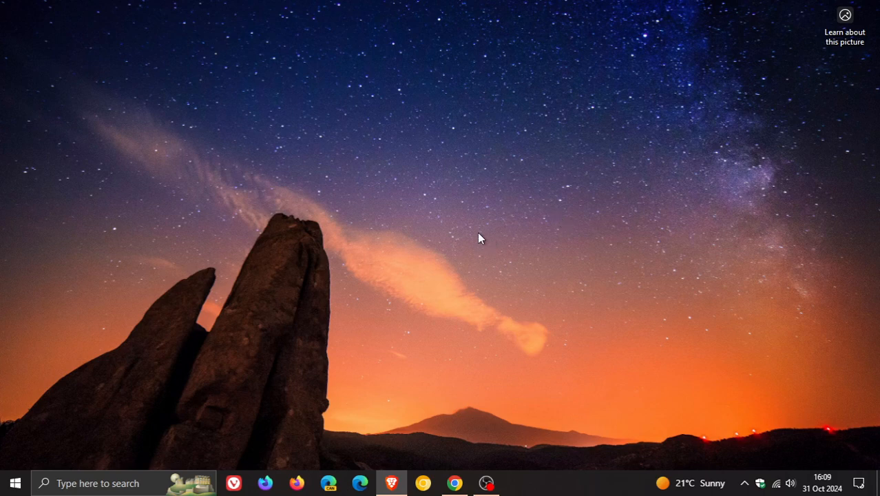
Launch Settings from the Start menu and go to Update & Security's Windows Update page
{"action": "left_click", "coordinate": [15, 483]}
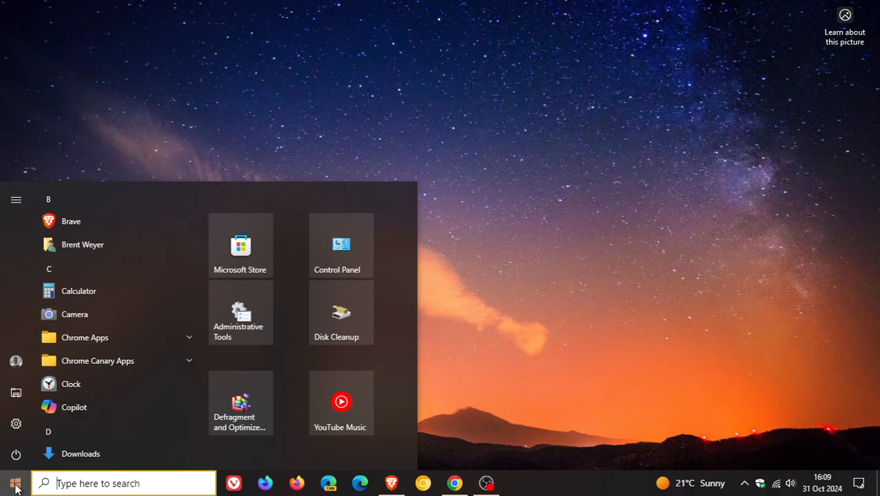
{"action": "left_click", "coordinate": [16, 424]}
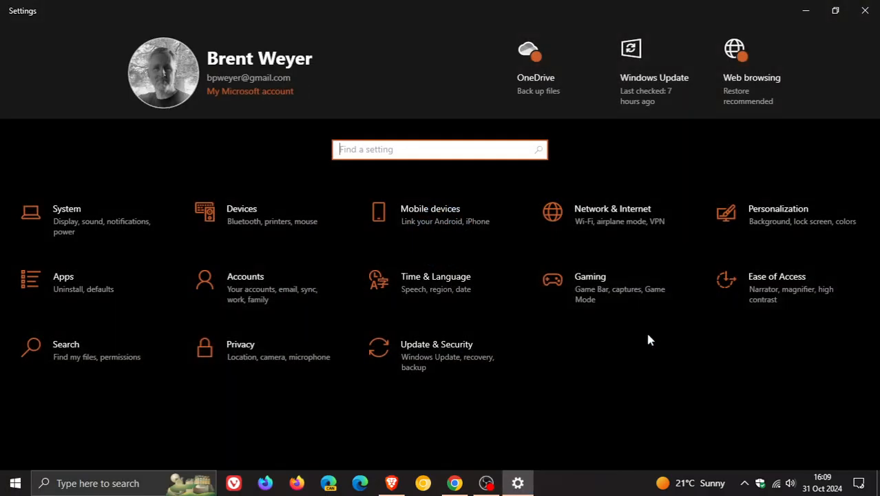
{"action": "left_click", "coordinate": [436, 345]}
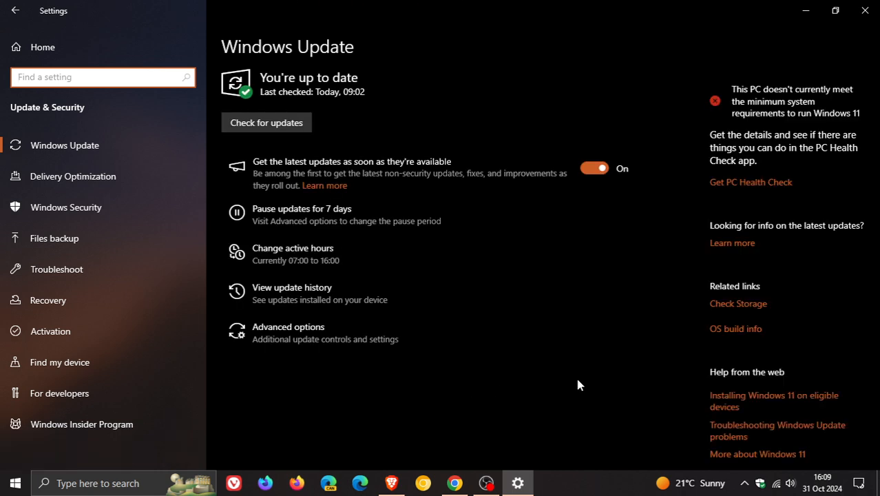
{"action": "mouse_move", "coordinate": [354, 303]}
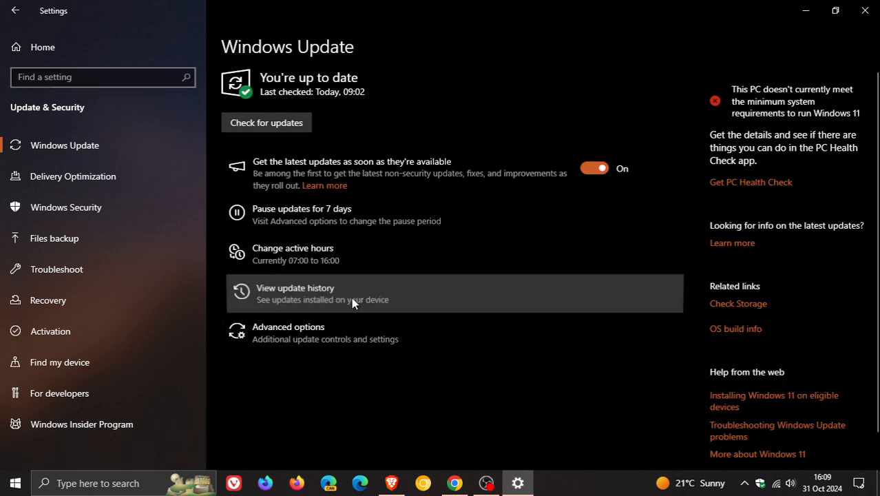
{"action": "left_click", "coordinate": [295, 292]}
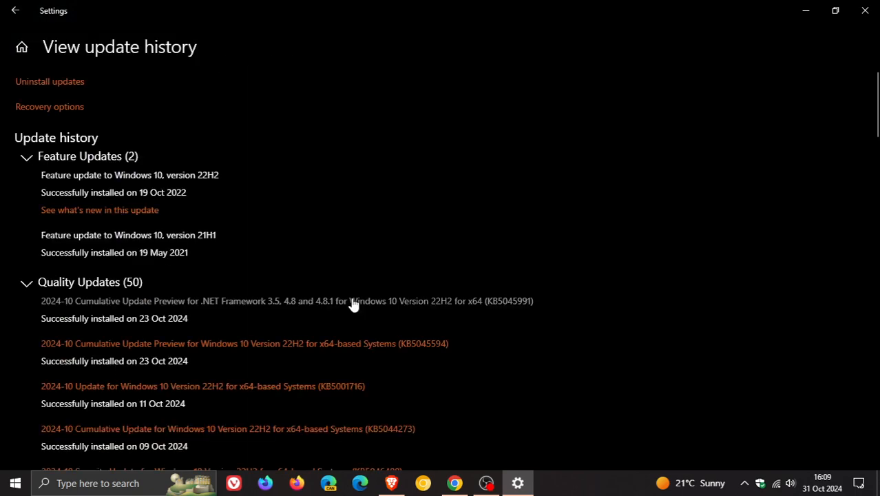
{"action": "scroll", "scroll_direction": "down", "scroll_amount": 3}
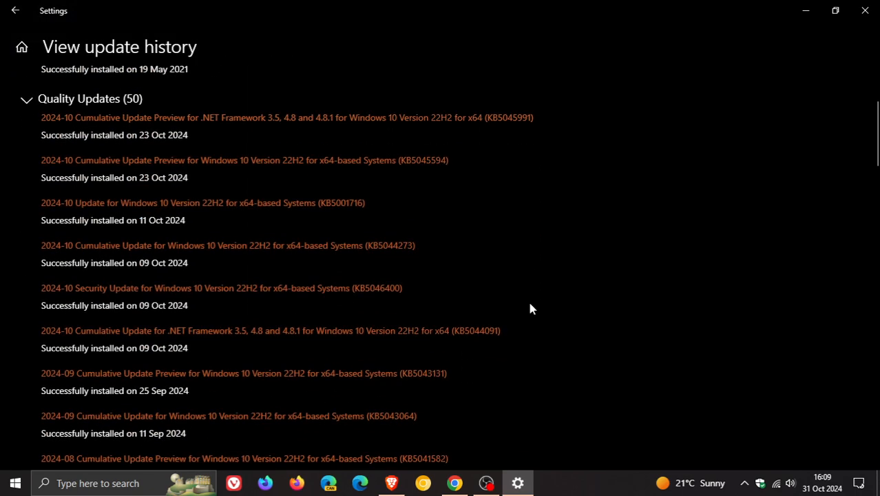
{"action": "scroll", "scroll_direction": "down", "scroll_amount": 3}
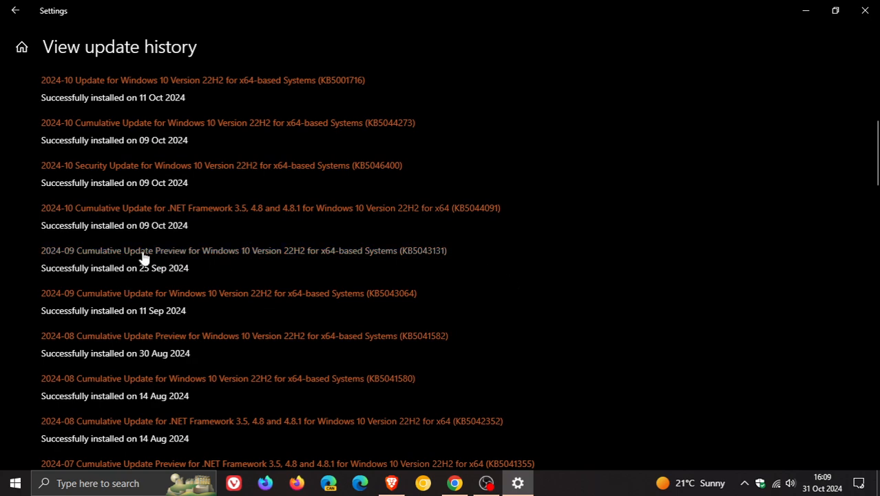
{"action": "mouse_move", "coordinate": [385, 279]}
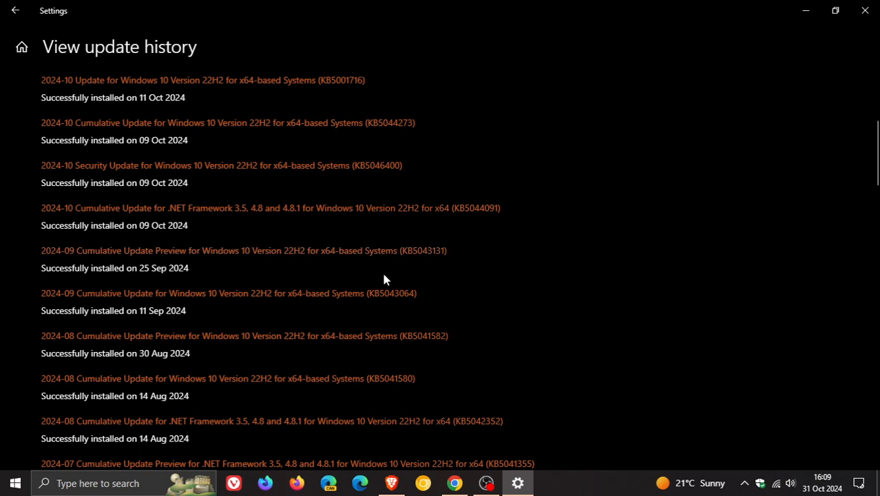
{"action": "mouse_move", "coordinate": [399, 279]}
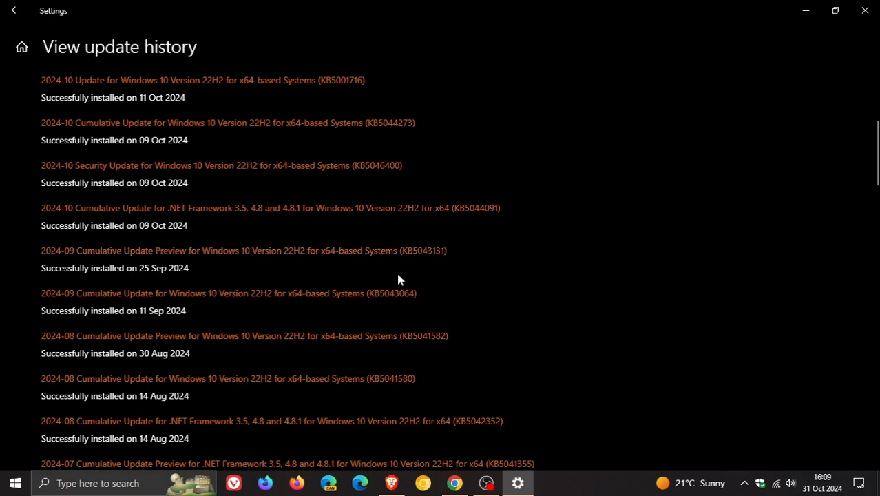
{"action": "mouse_move", "coordinate": [482, 260]}
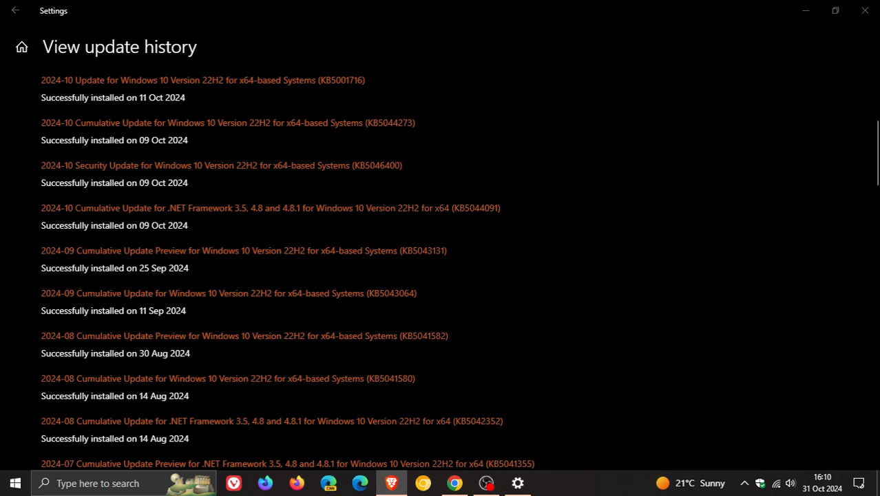
{"action": "mouse_move", "coordinate": [539, 260]}
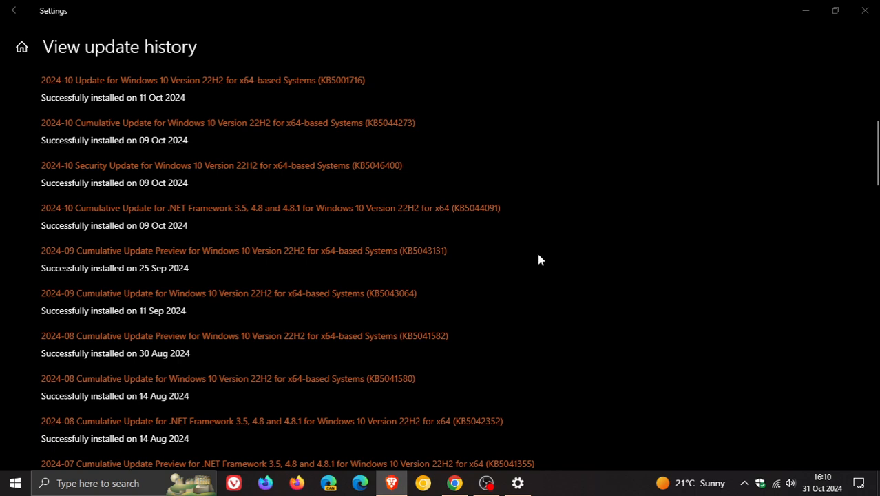
{"action": "mouse_move", "coordinate": [461, 237]}
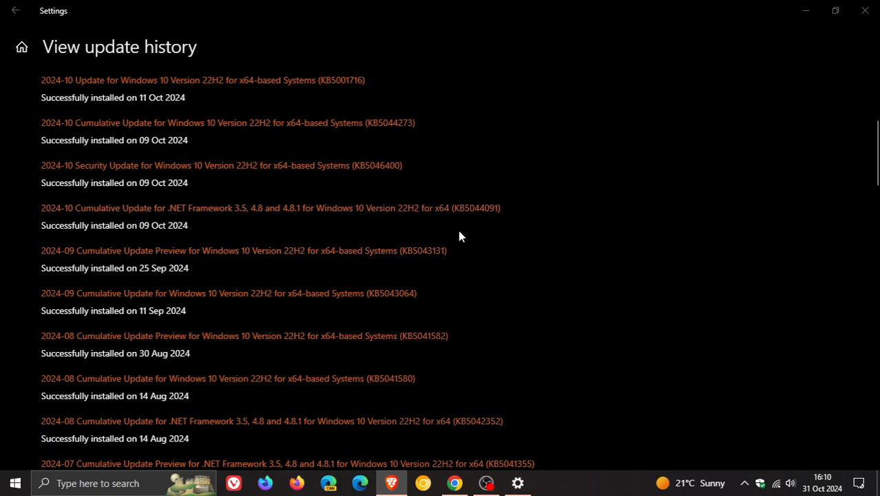
{"action": "mouse_move", "coordinate": [444, 275]}
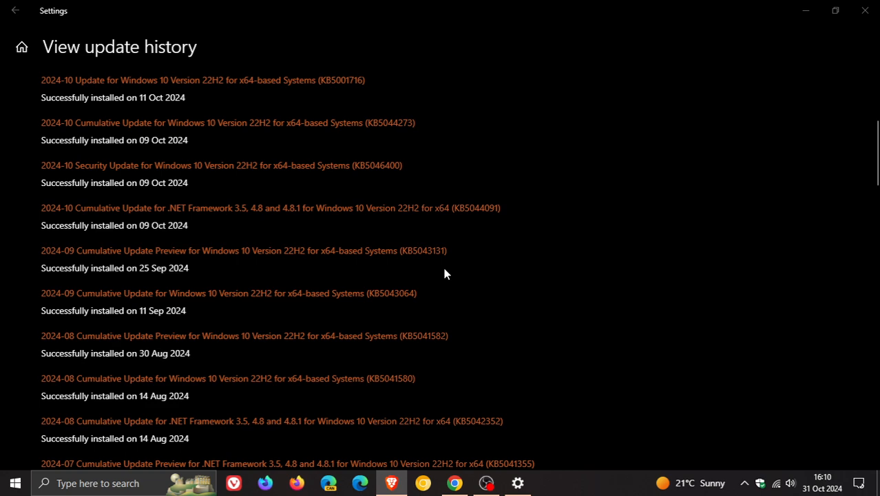
{"action": "mouse_move", "coordinate": [543, 268]}
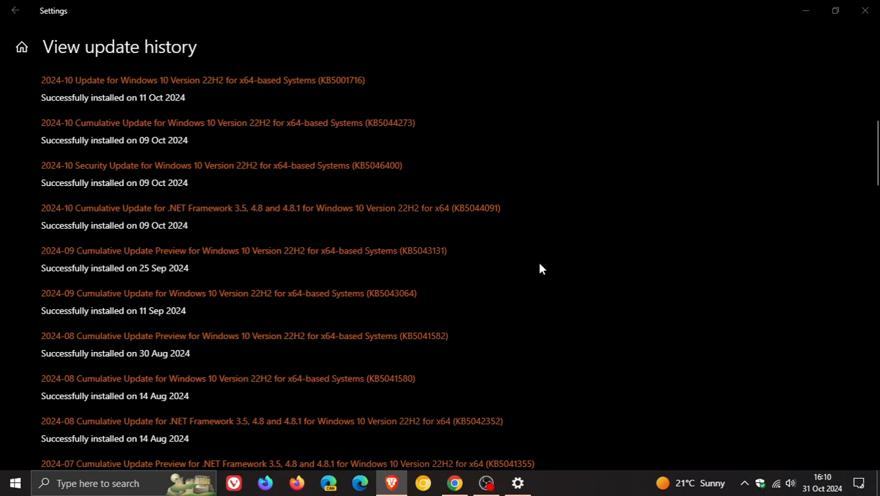
{"action": "mouse_move", "coordinate": [539, 269]}
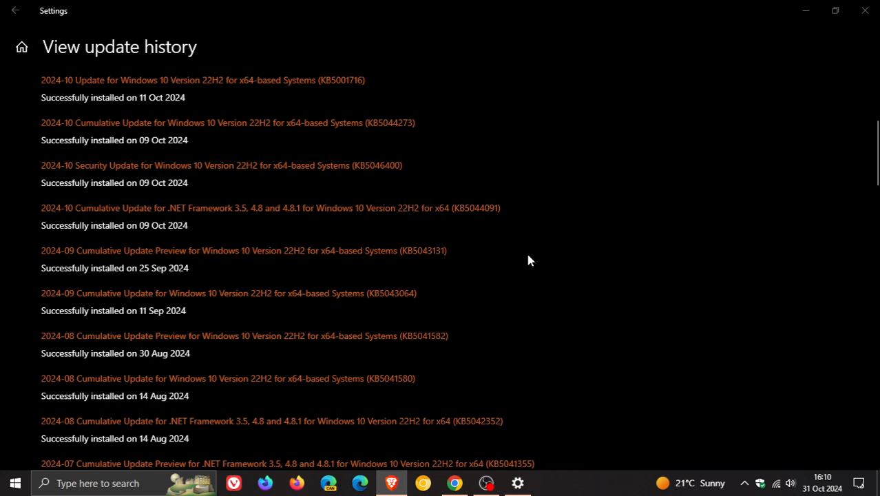
{"action": "left_click", "coordinate": [16, 11]}
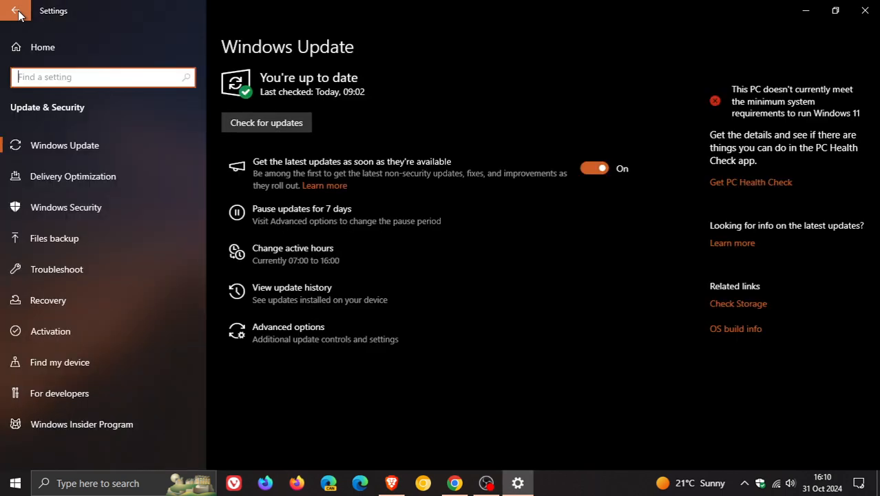
Check administrator status on the Accounts Your info page, then go back to Settings home
{"action": "left_click", "coordinate": [18, 15]}
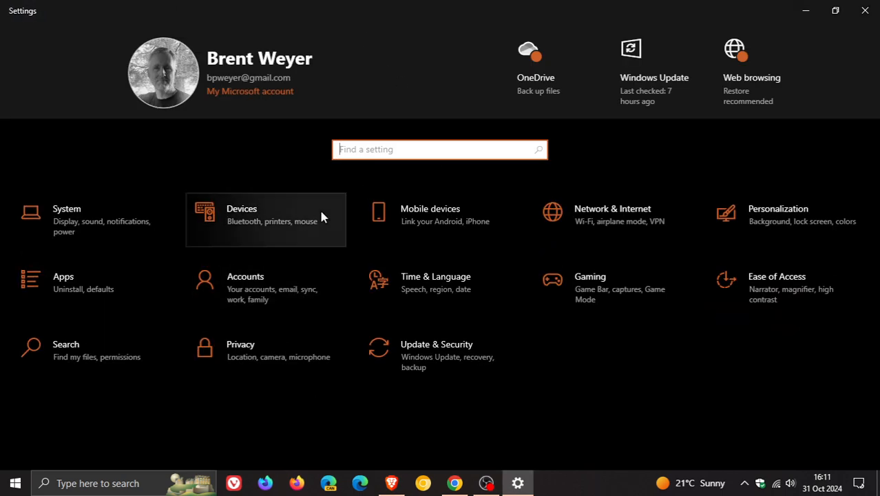
{"action": "left_click", "coordinate": [245, 287]}
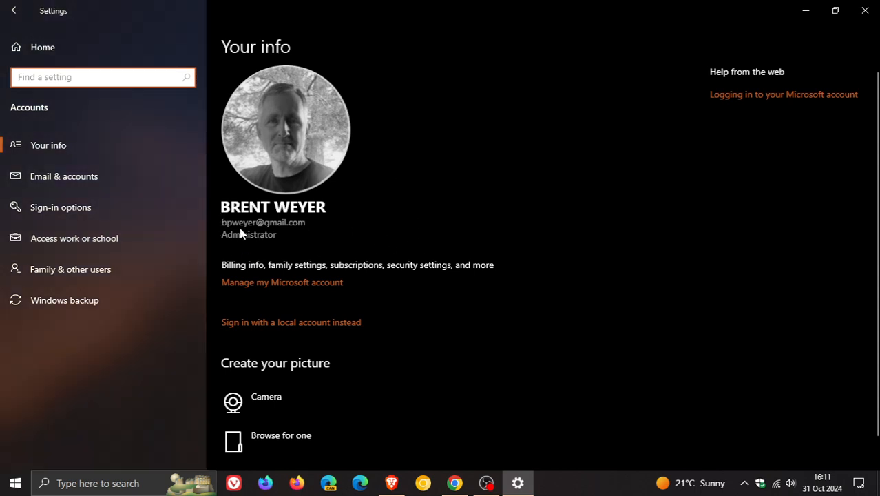
{"action": "mouse_move", "coordinate": [291, 250]}
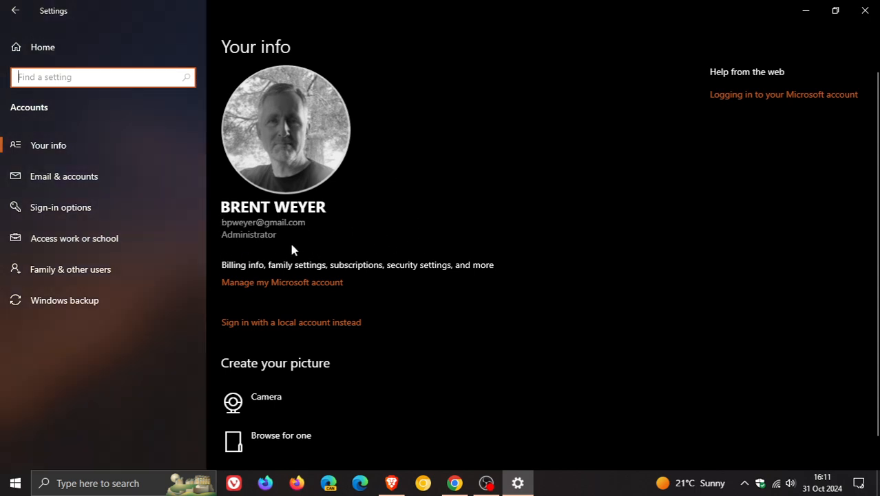
{"action": "mouse_move", "coordinate": [448, 167]}
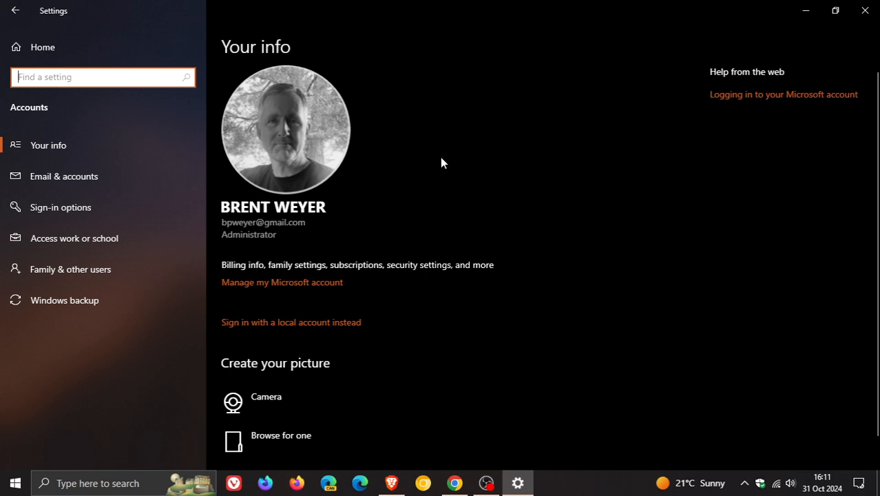
{"action": "left_click", "coordinate": [15, 10]}
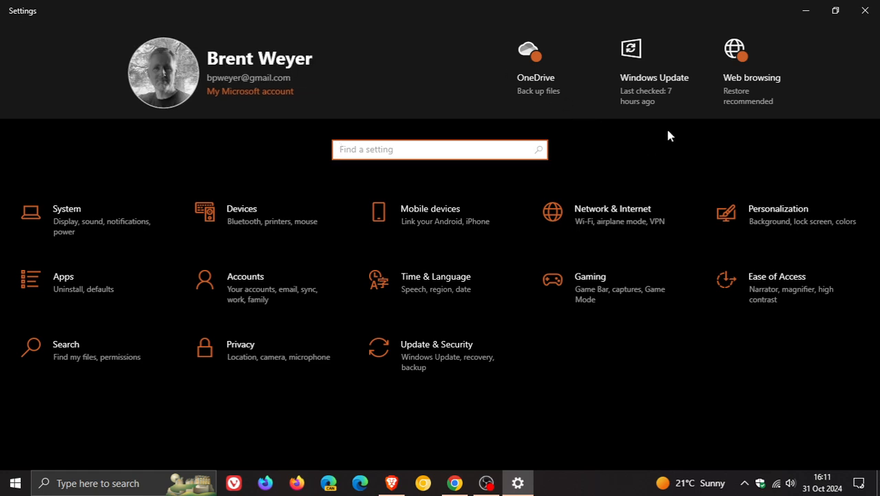
Choose the Update & Security tile to reach Windows Update, reporting the PC is up to date
{"action": "left_click", "coordinate": [440, 149]}
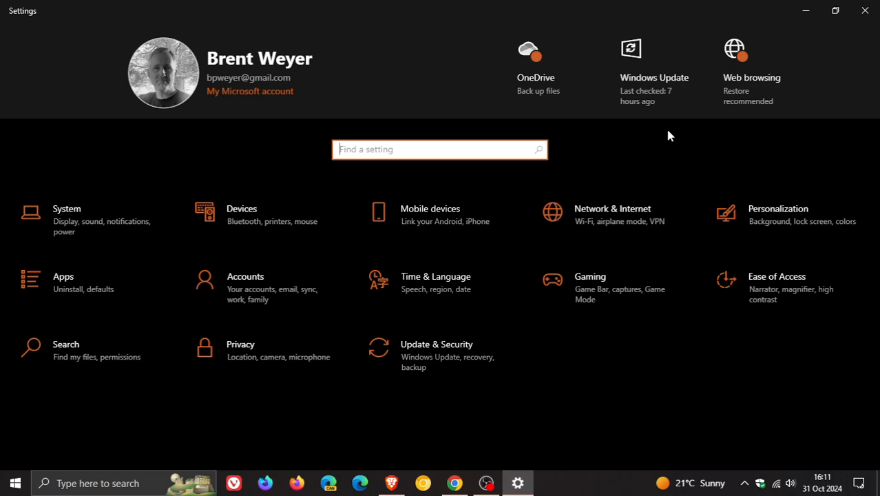
{"action": "mouse_move", "coordinate": [482, 358]}
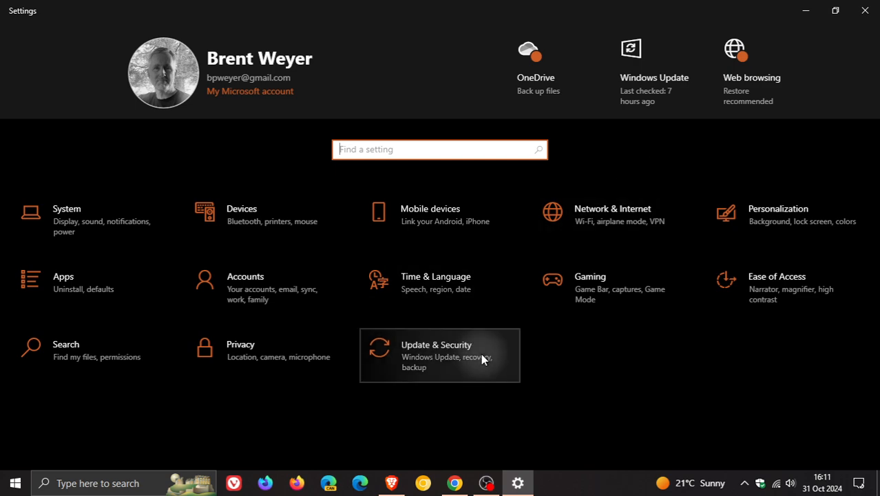
{"action": "left_click", "coordinate": [439, 354]}
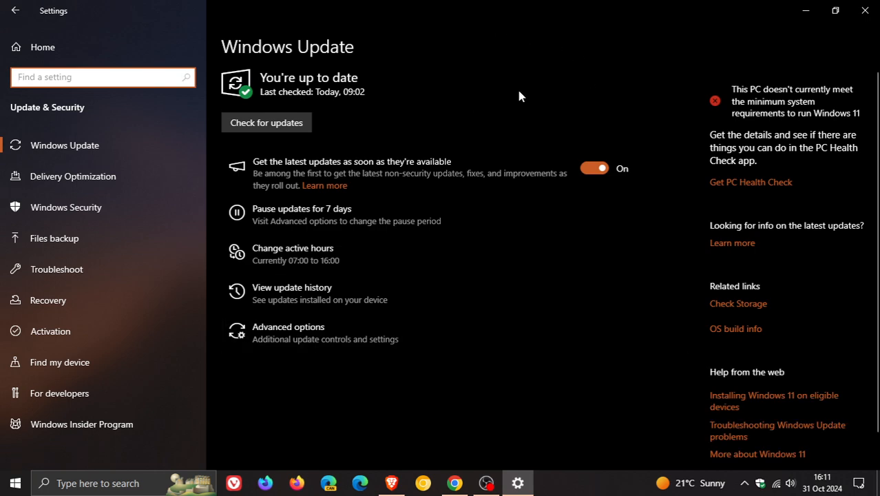
{"action": "mouse_move", "coordinate": [538, 64]}
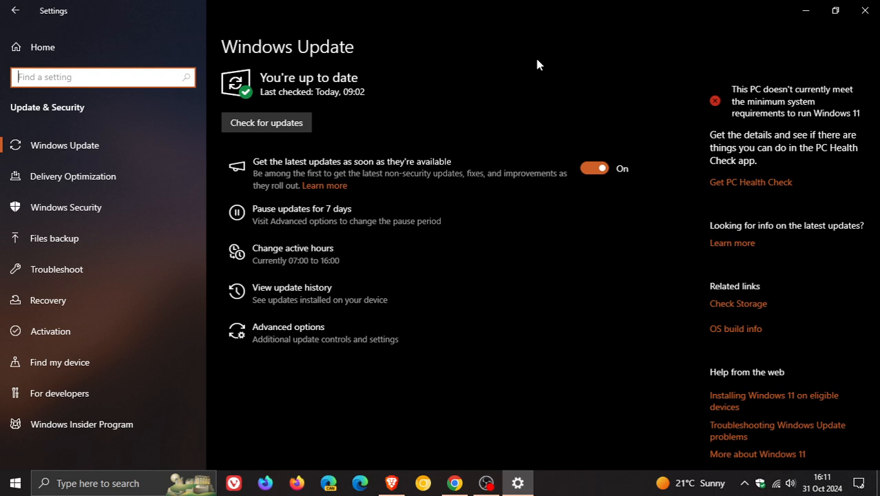
{"action": "mouse_move", "coordinate": [369, 288]}
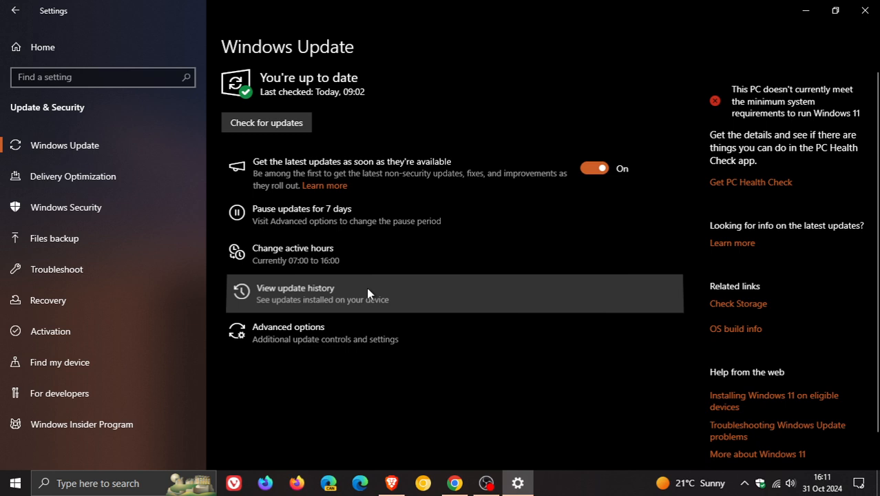
Scroll update history to KB5043131 under Quality Updates, then minimize the Settings window
{"action": "left_click", "coordinate": [294, 288]}
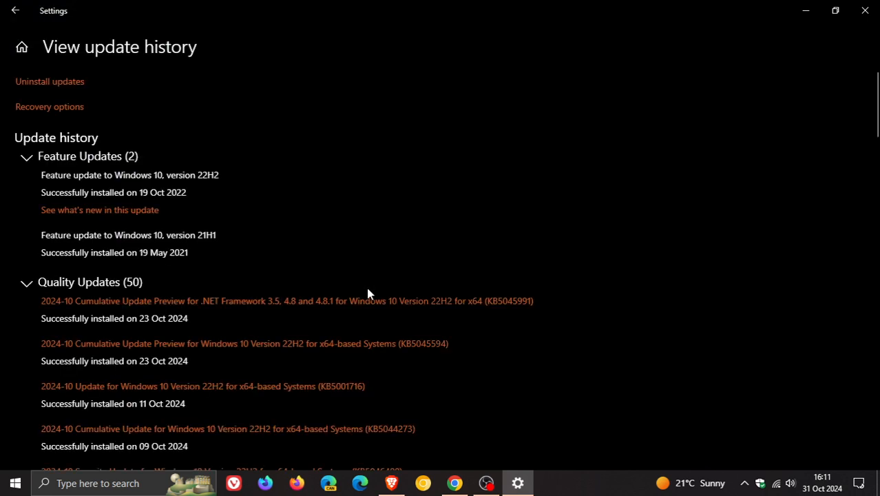
{"action": "mouse_move", "coordinate": [531, 241]}
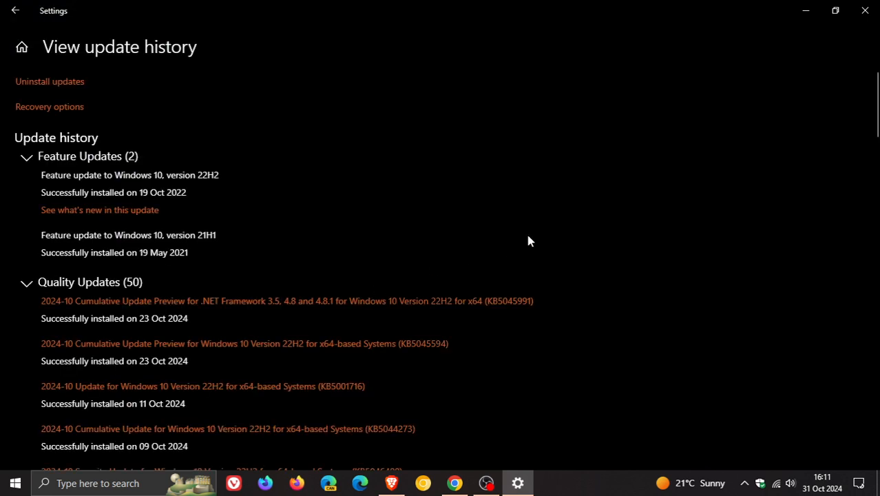
{"action": "scroll", "scroll_direction": "down", "scroll_amount": 3}
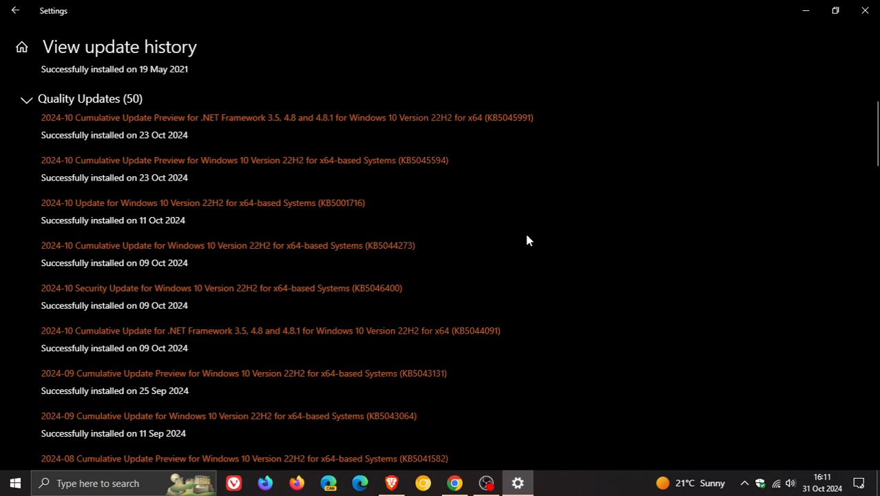
{"action": "scroll", "scroll_direction": "down", "scroll_amount": 3}
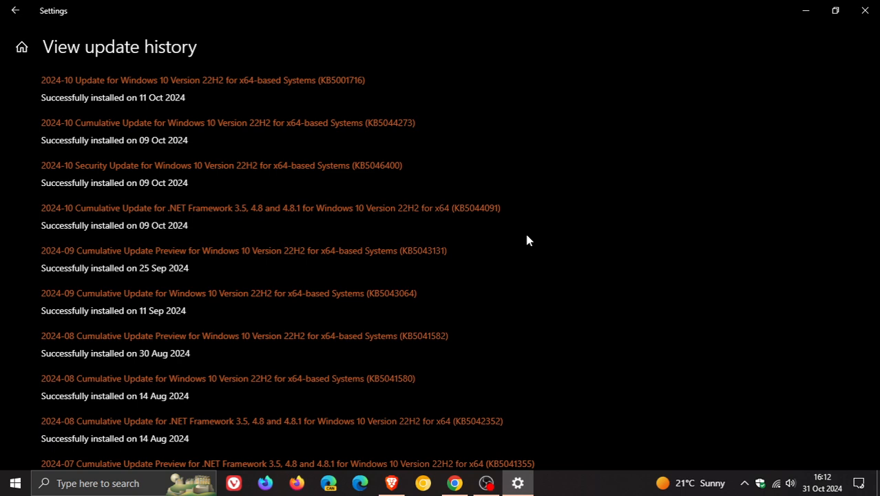
{"action": "mouse_move", "coordinate": [805, 10]}
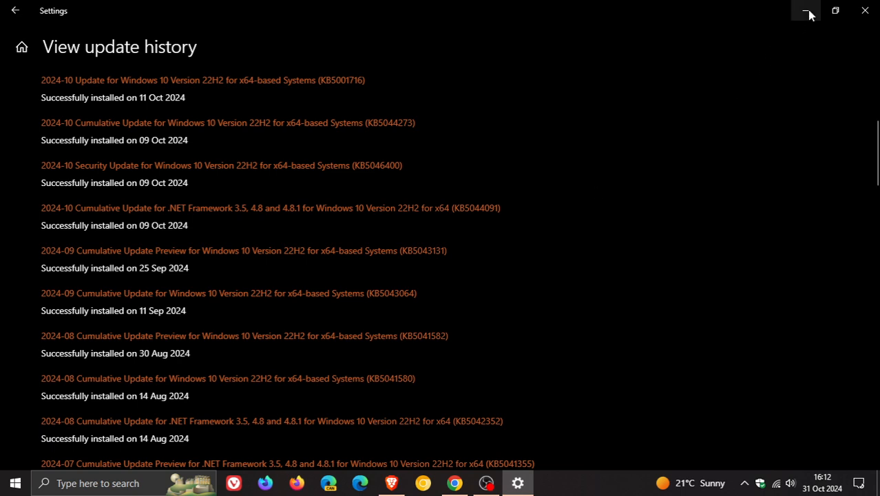
{"action": "left_click", "coordinate": [809, 11]}
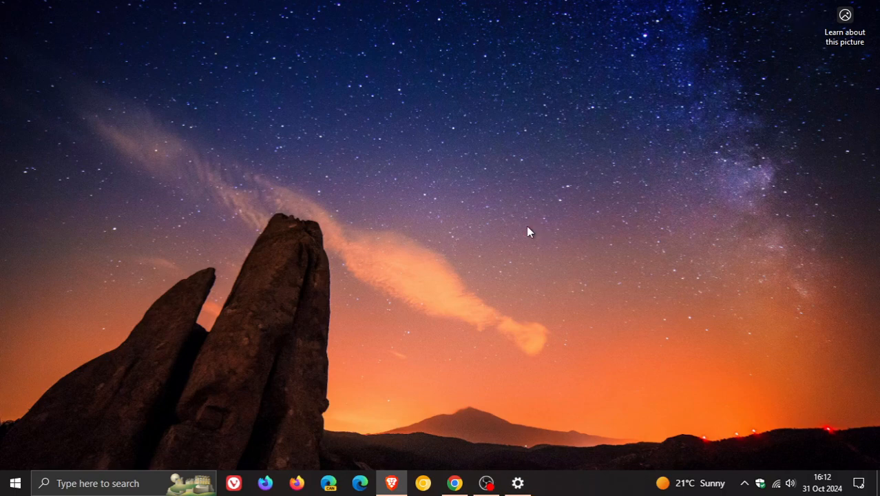
{"action": "left_click", "coordinate": [16, 483]}
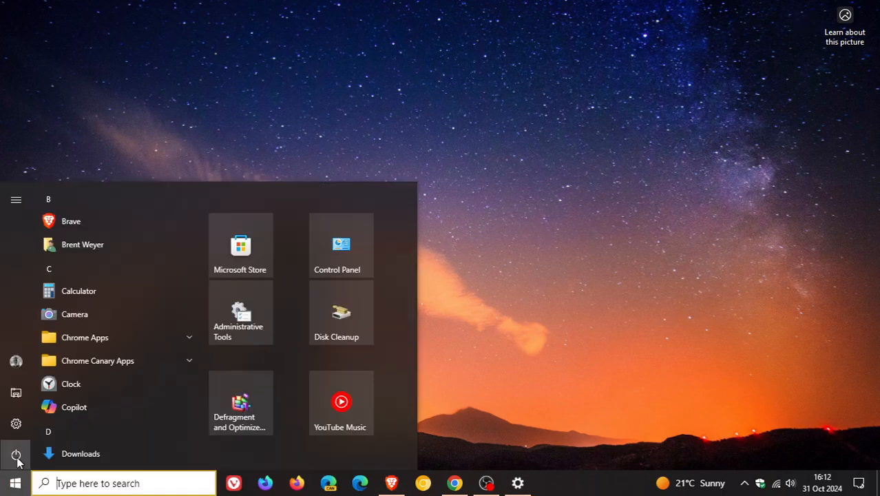
{"action": "mouse_move", "coordinate": [16, 454]}
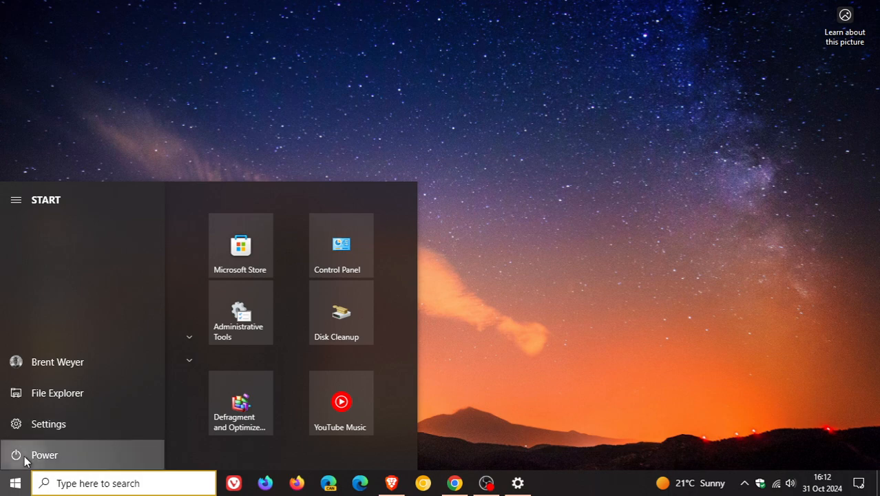
{"action": "left_click", "coordinate": [44, 455]}
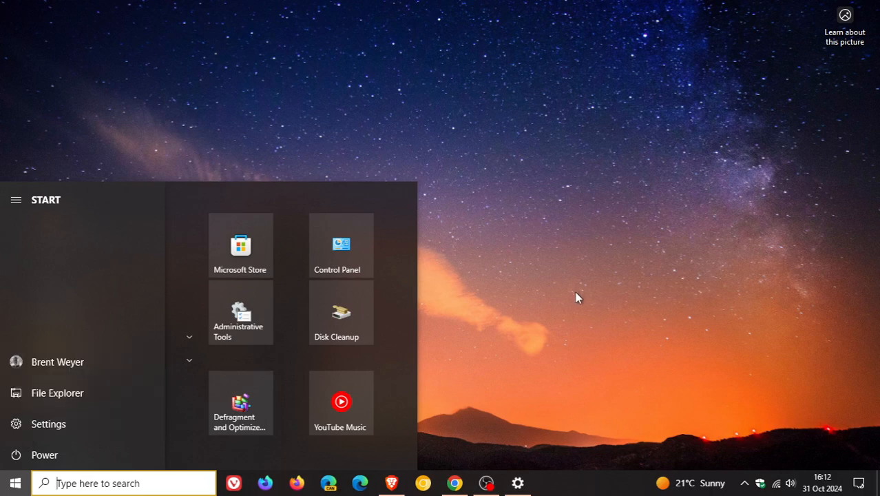
{"action": "left_click", "coordinate": [579, 194]}
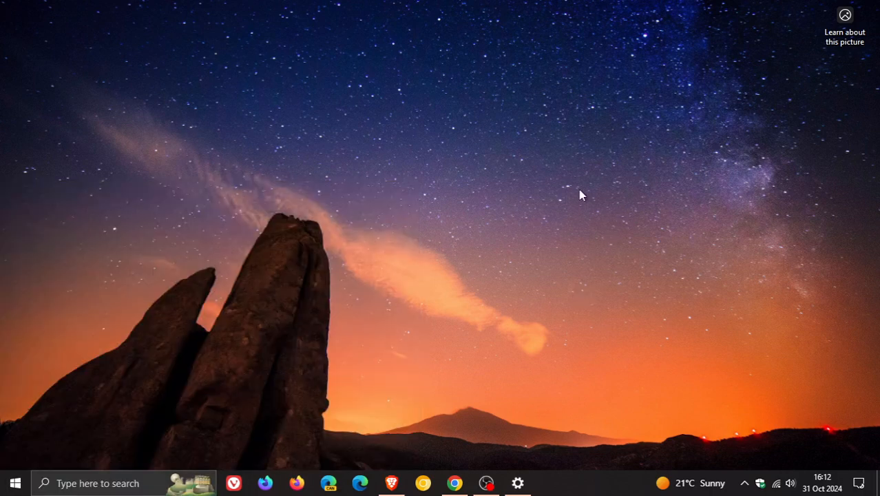
{"action": "left_click", "coordinate": [517, 482]}
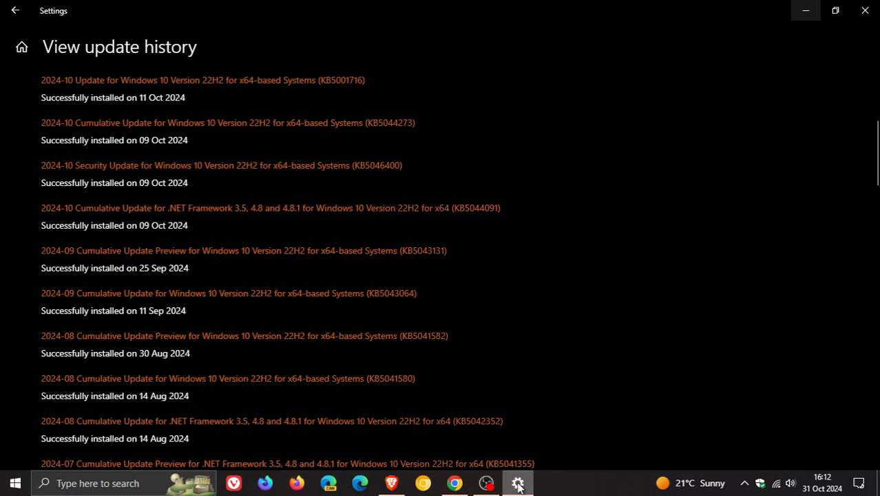
{"action": "left_click", "coordinate": [15, 10]}
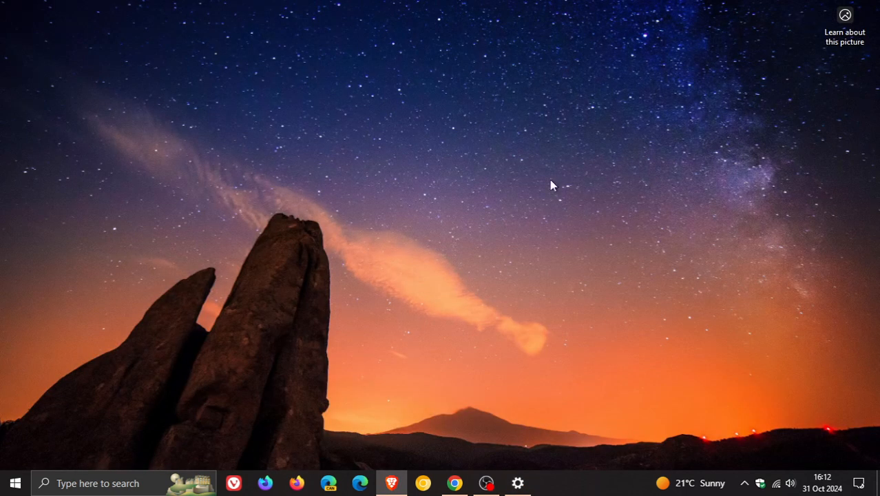
{"action": "mouse_move", "coordinate": [630, 179]}
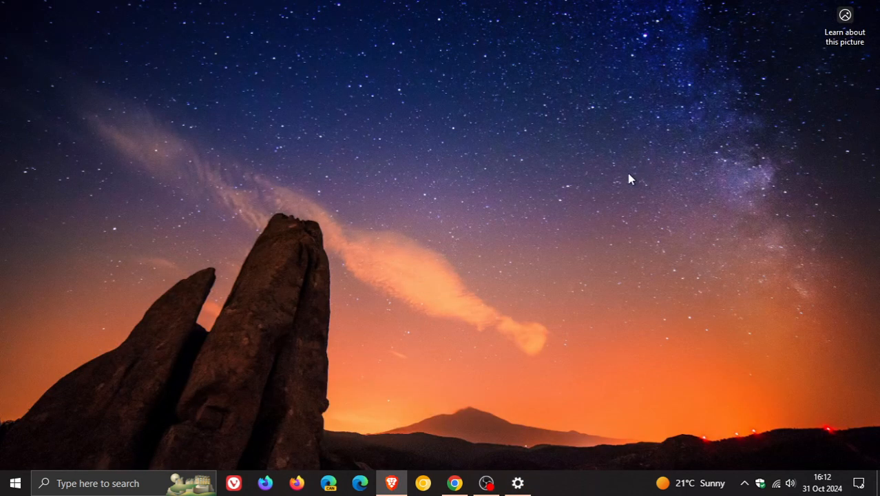